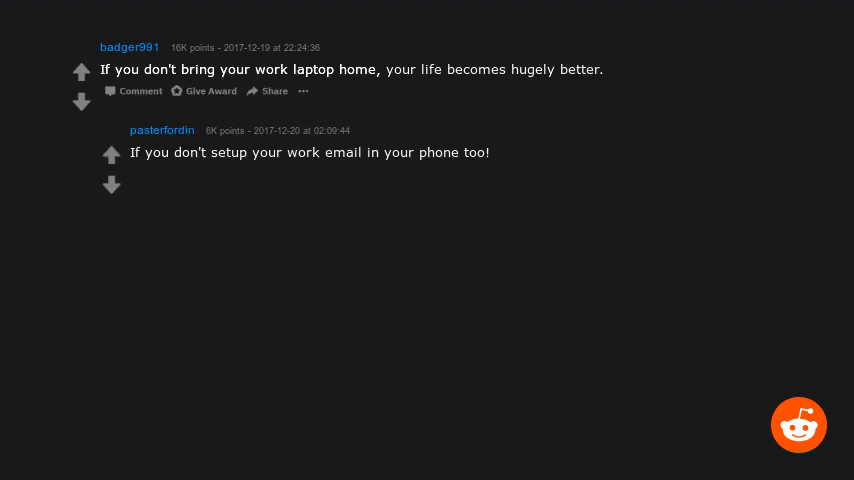
text(!)
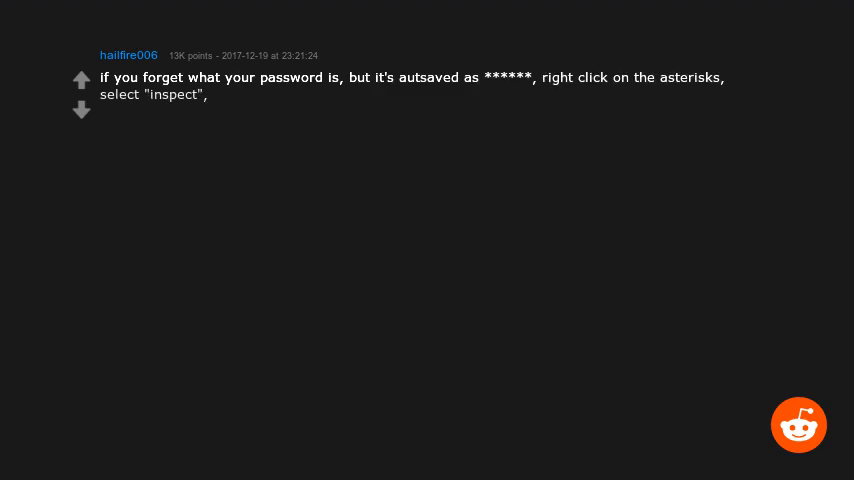
text(and in the HTML,)
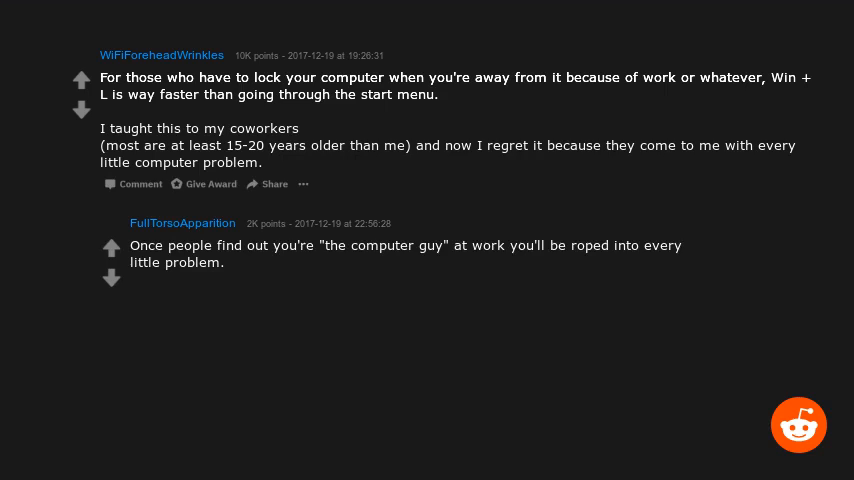
text(I really wouldn't mind,)
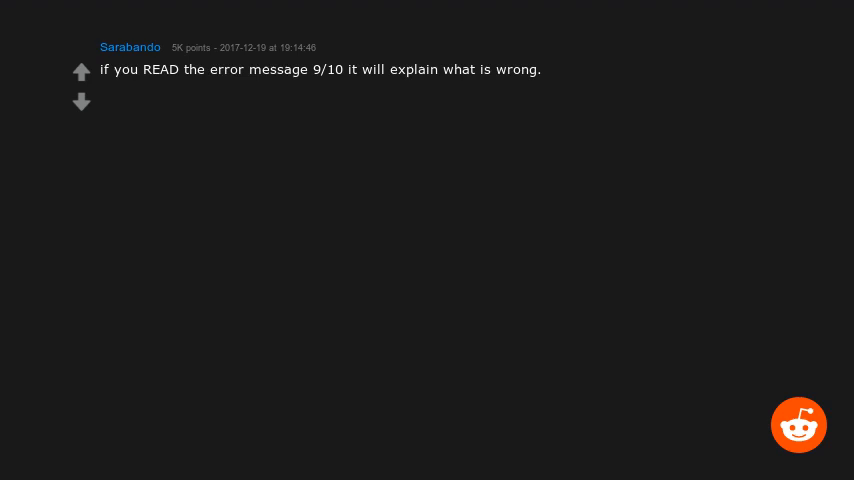
text(#notajadedITguyhonest)
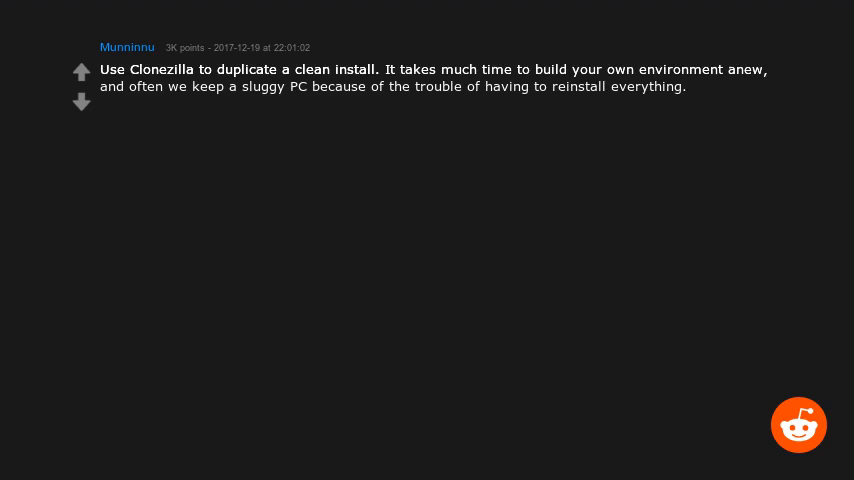
text(So after a clean install,)
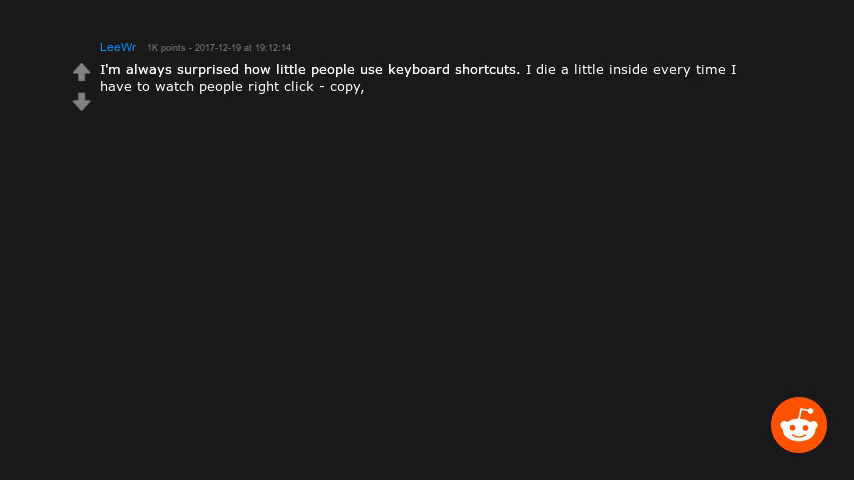
text(right click - paste! !)
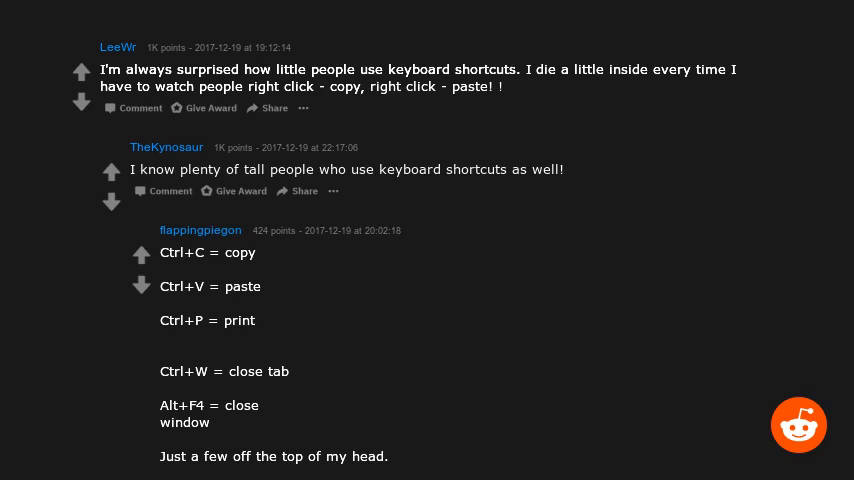
scroll(down, 3)
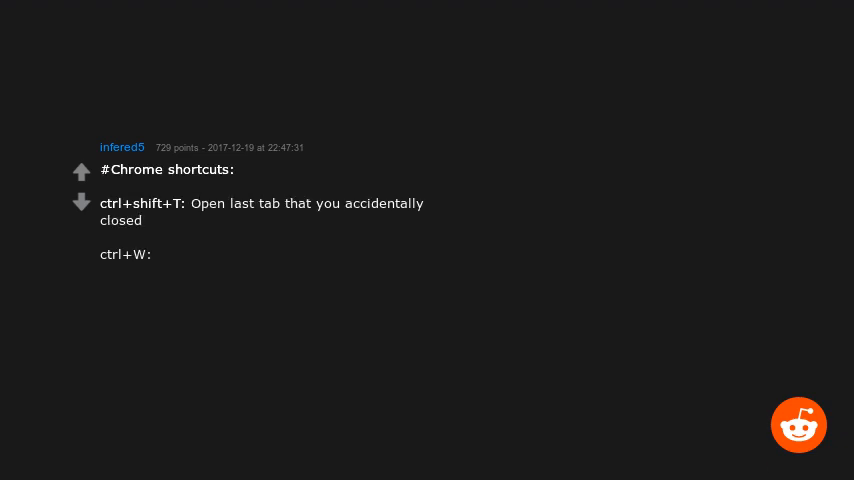